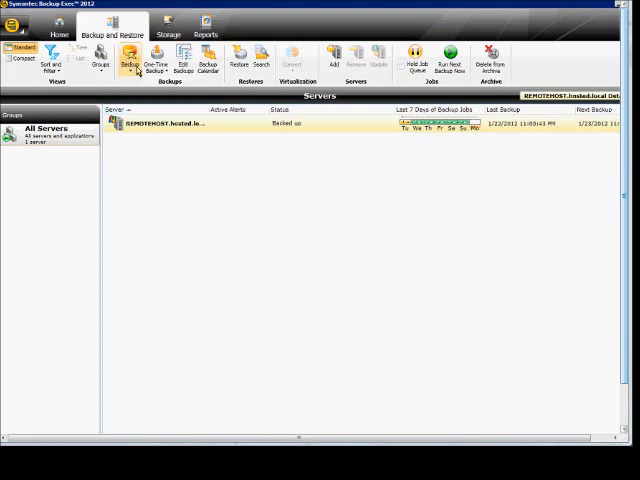
# Step: Start a Back Up to Disk job for REMOTEHOST from the Backup and Restore tab
pyautogui.click(130, 60)
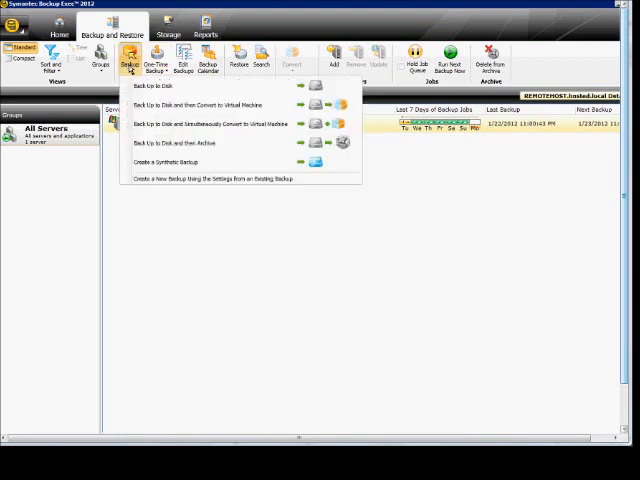
pyautogui.moveTo(150, 92)
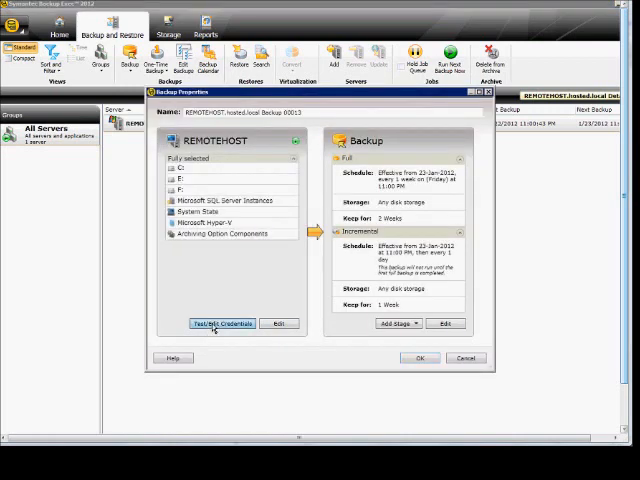
# Step: Bring up Test/Edit Credentials and the logon account choices for the C: row
pyautogui.click(220, 323)
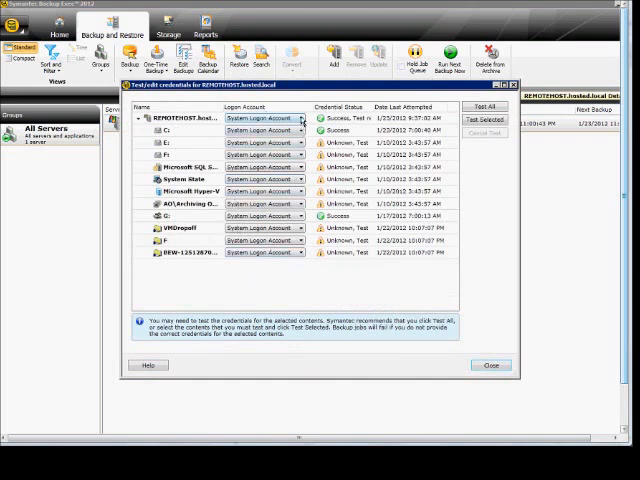
pyautogui.click(296, 128)
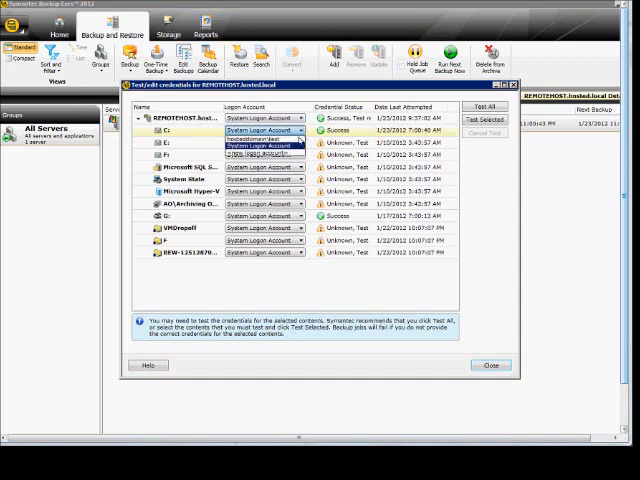
# Step: Assign the domain test logon account to C: and System State, cancelling Add Logon Credentials
pyautogui.click(296, 179)
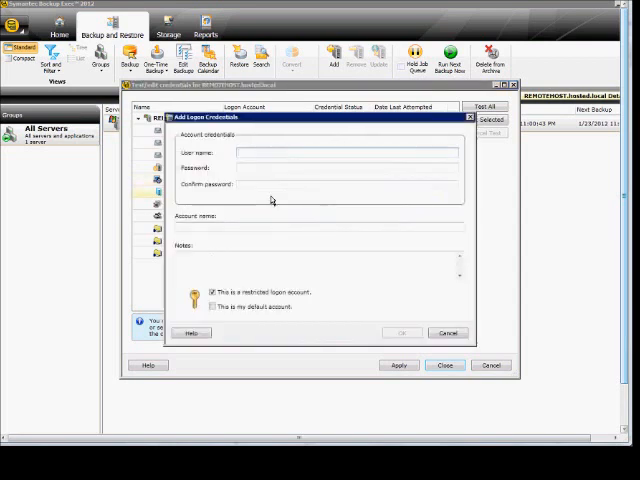
pyautogui.moveTo(284, 228)
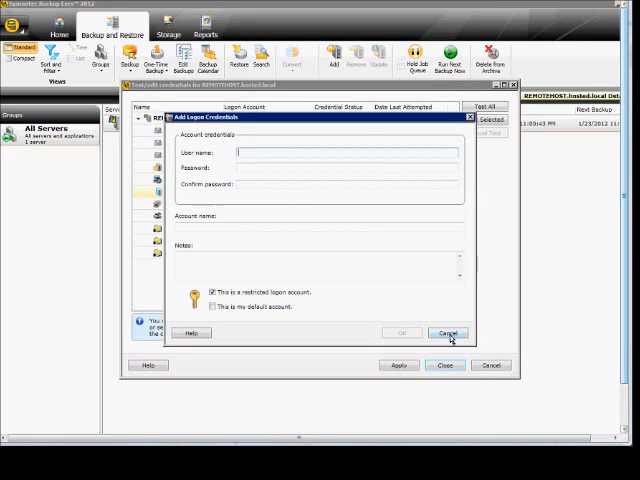
pyautogui.click(449, 333)
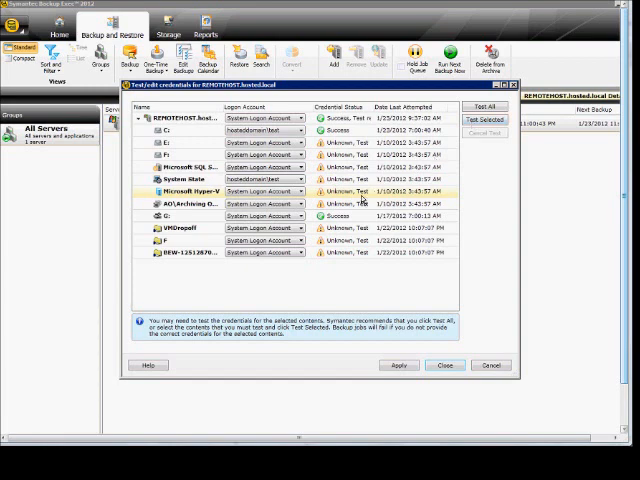
# Step: Run Test All on the resource credentials and close the credentials and Backup Properties windows
pyautogui.click(486, 120)
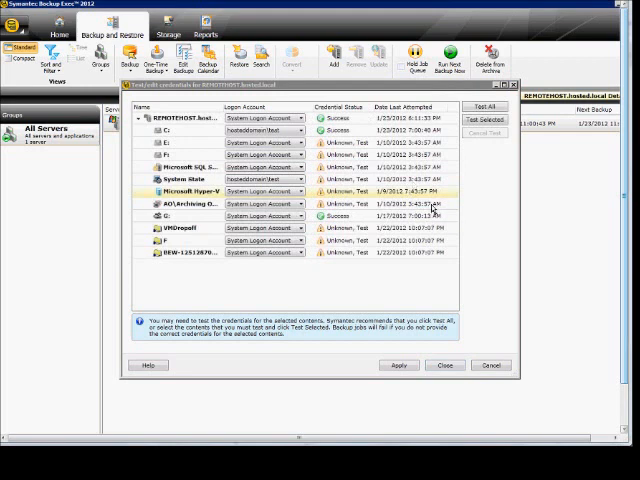
pyautogui.click(486, 106)
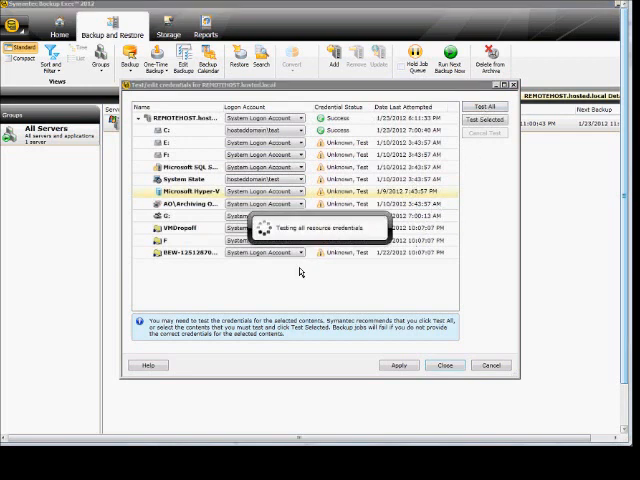
pyautogui.click(487, 106)
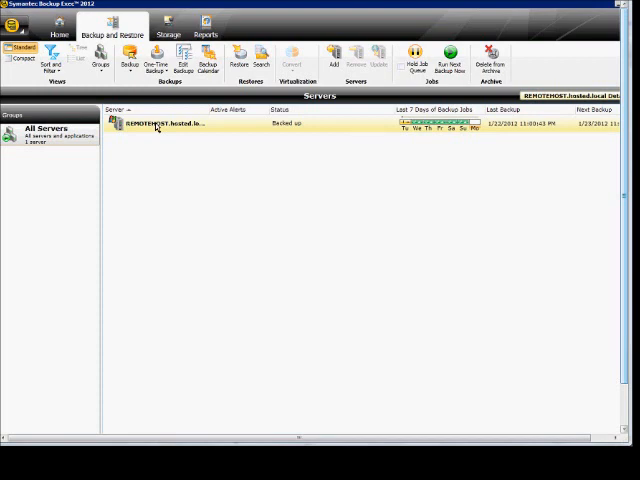
# Step: Show the REMOTEHOST server's Credentials page with each resource's logon account and status
pyautogui.doubleClick(155, 124)
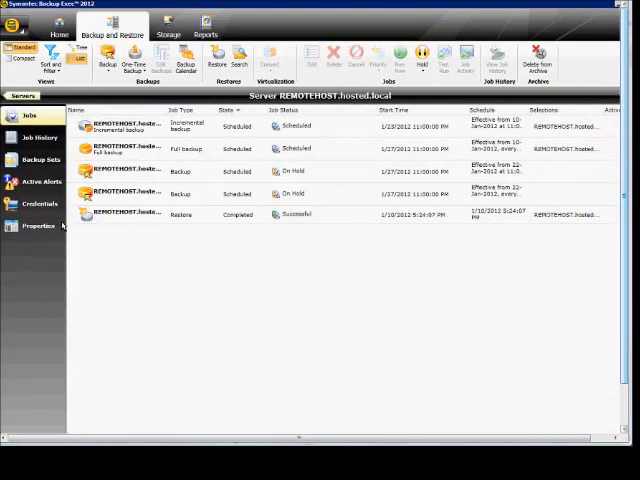
pyautogui.click(40, 204)
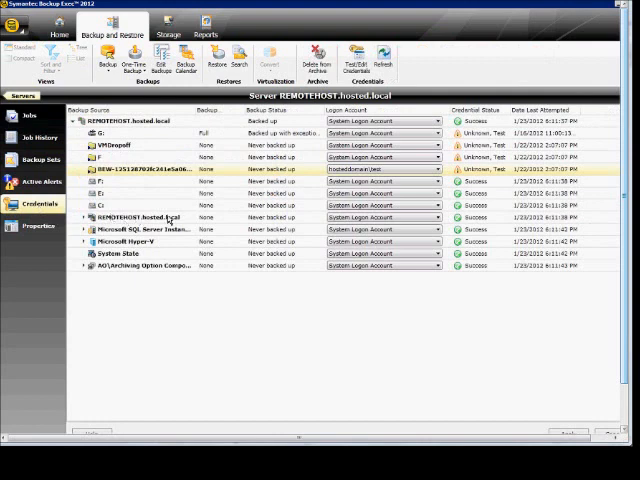